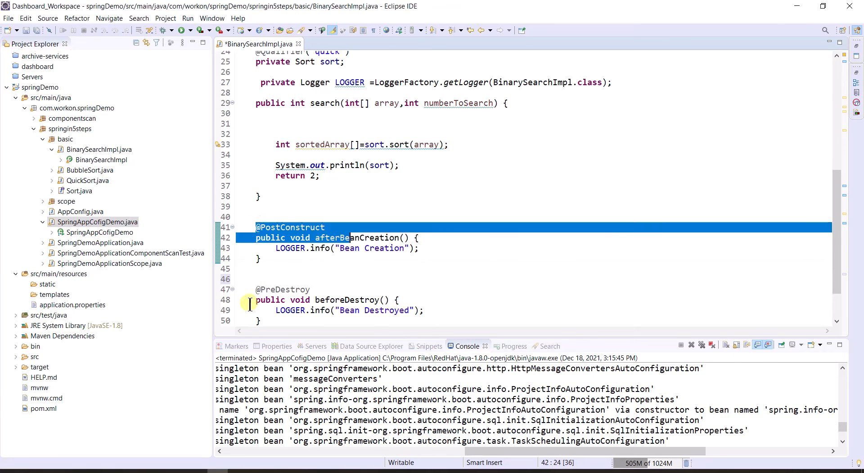
pyautogui.click(389, 278)
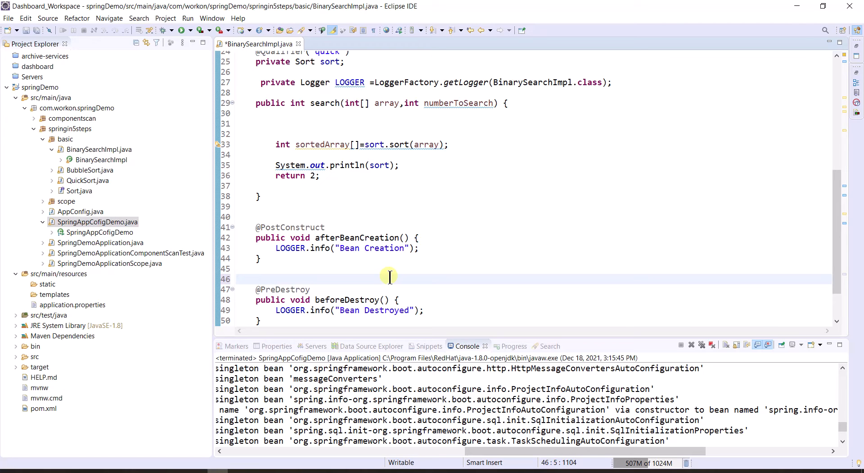
pyautogui.click(256, 278)
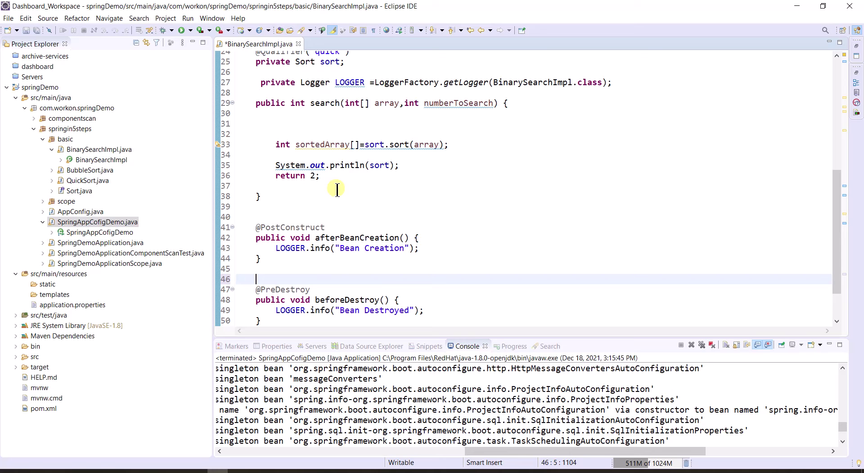
pyautogui.scroll(3)
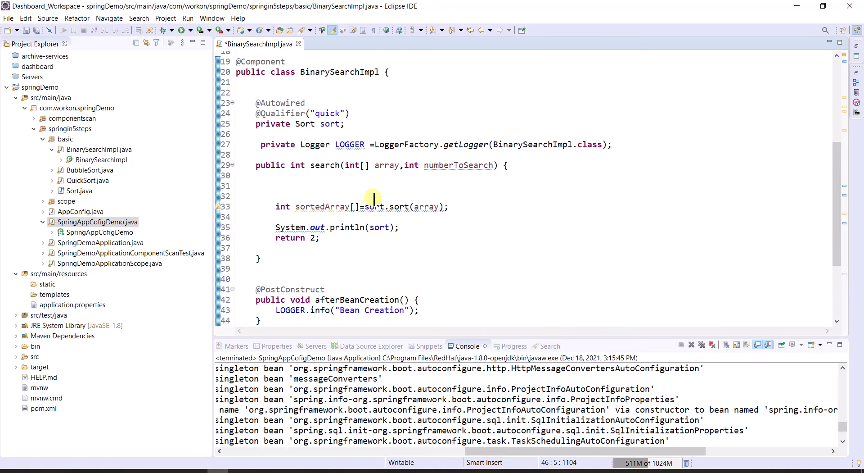
pyautogui.scroll(-3)
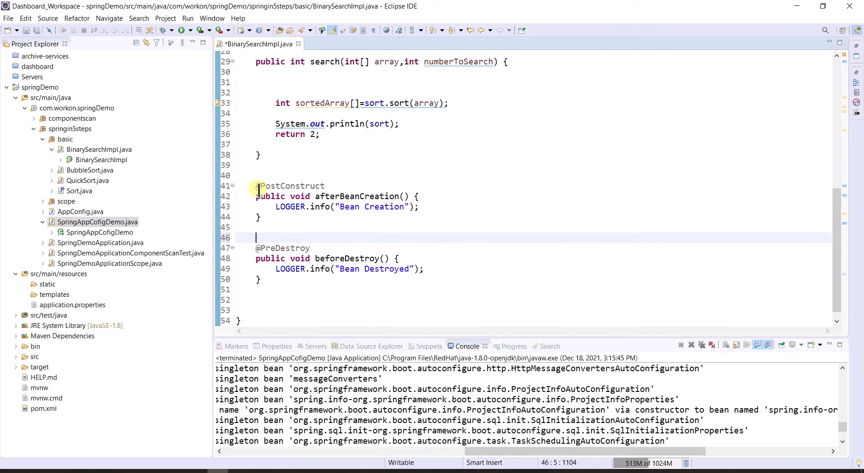
pyautogui.click(330, 185)
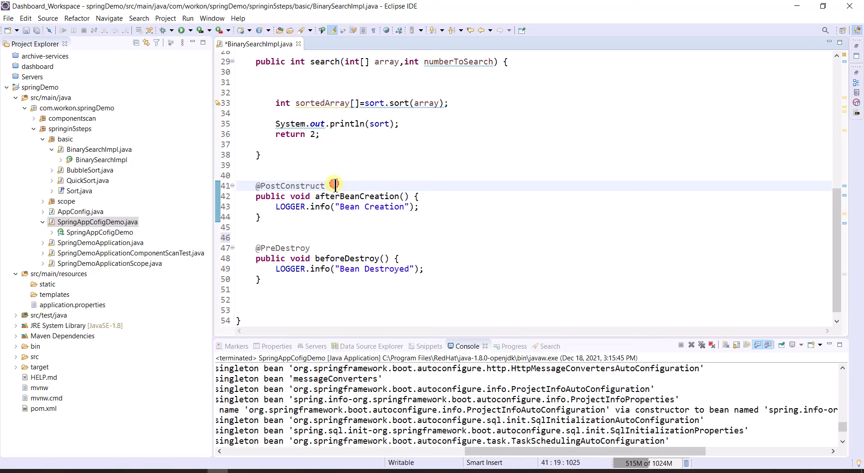
pyautogui.doubleClick(290, 186)
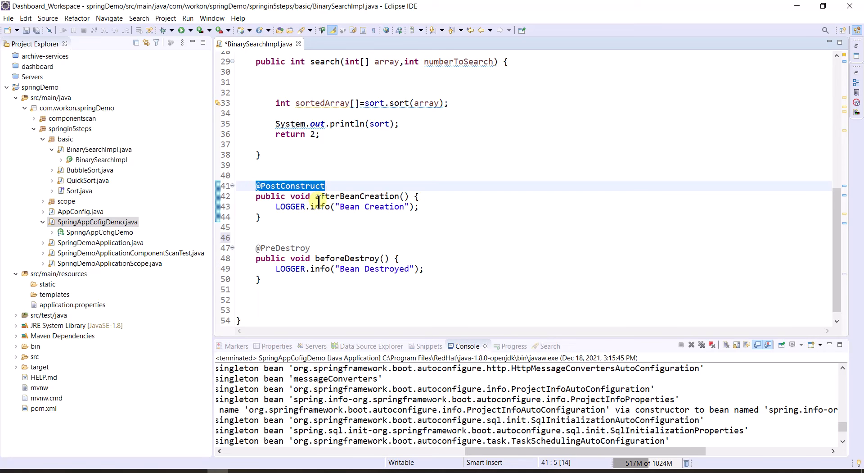
pyautogui.doubleClick(356, 197)
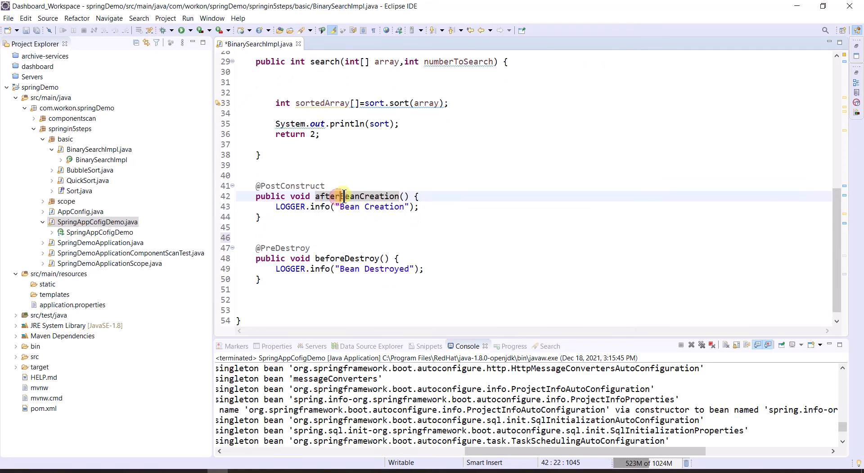
pyautogui.doubleClick(356, 196)
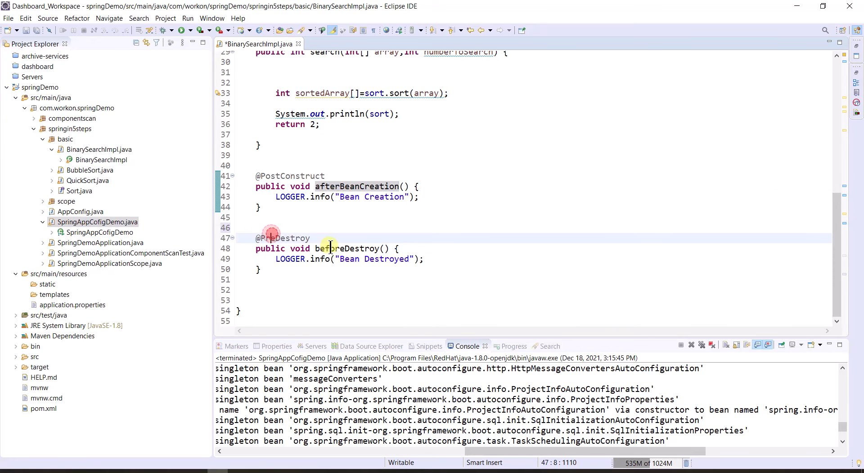
pyautogui.moveTo(599, 263)
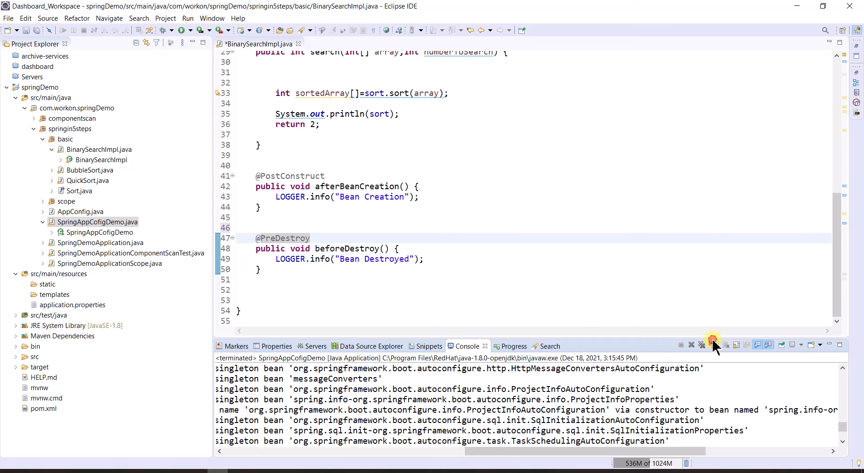
pyautogui.moveTo(642, 311)
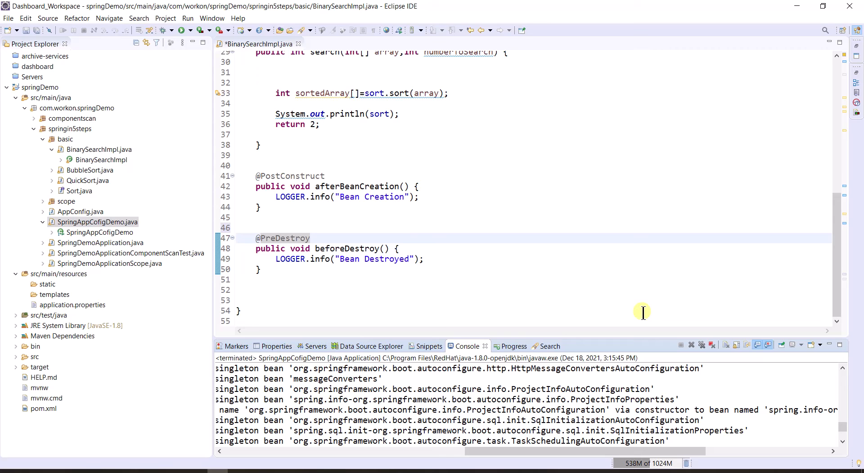
# - Show SpringAppCofigDemo's main getting the BinarySearchImpl bean, printing it and calling context.close()
pyautogui.scroll(3)
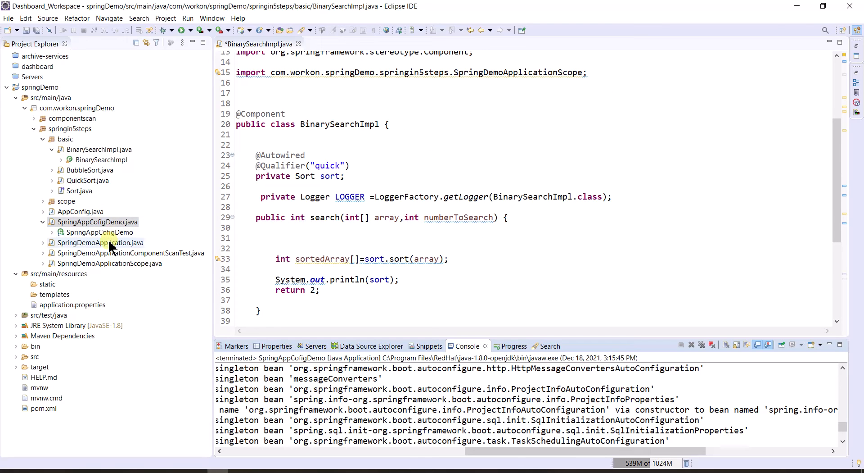
pyautogui.doubleClick(96, 222)
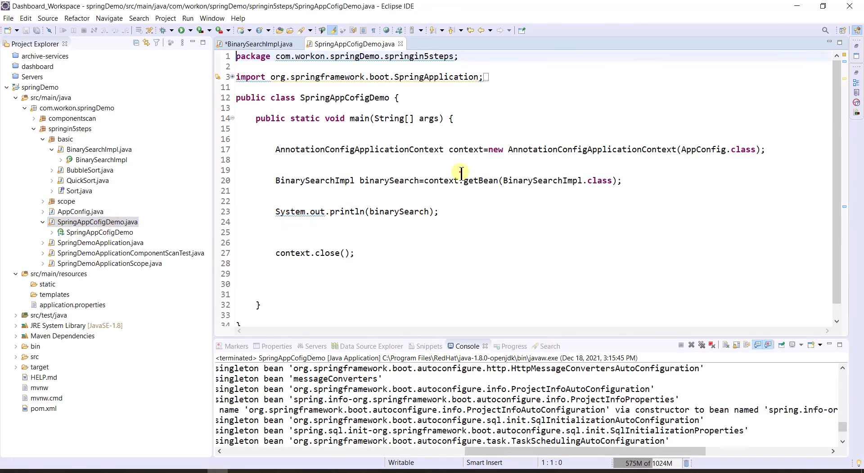
pyautogui.click(406, 210)
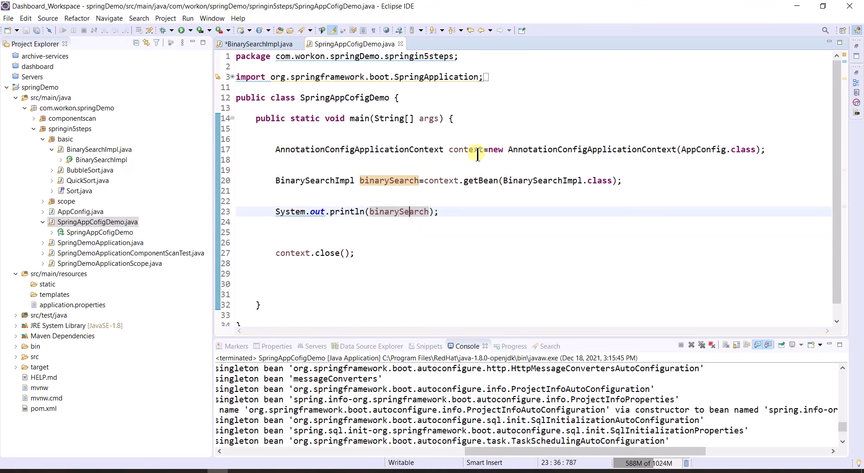
pyautogui.doubleClick(479, 180)
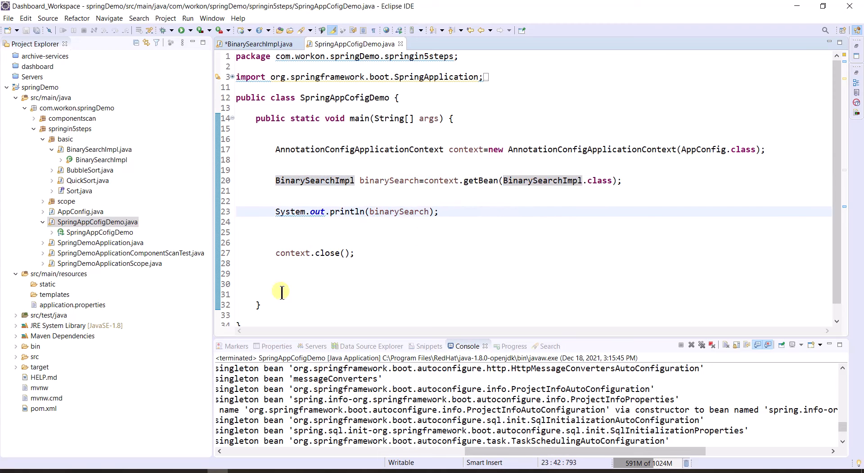
pyautogui.click(365, 253)
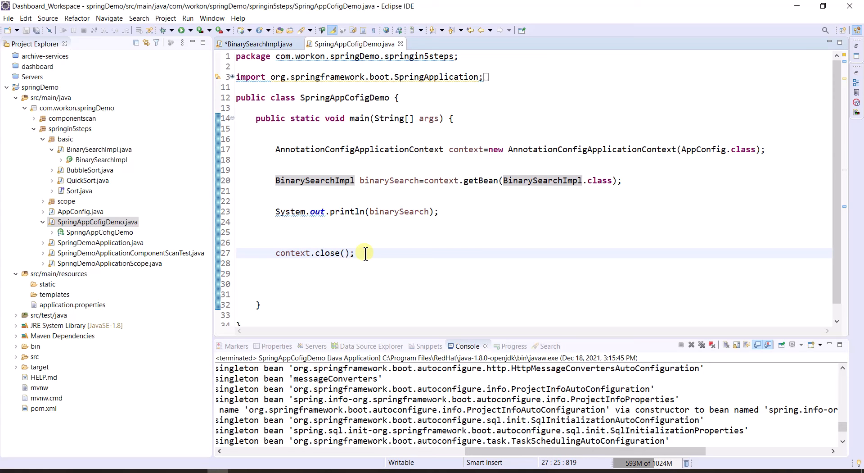
pyautogui.moveTo(713, 351)
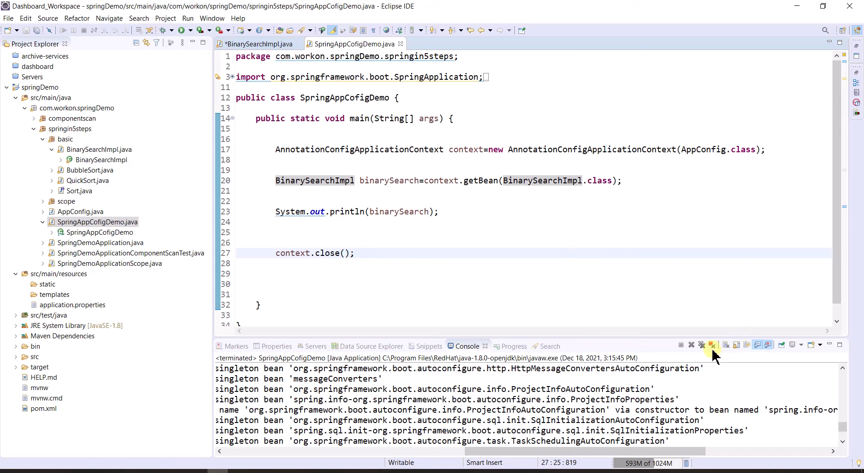
pyautogui.click(423, 273)
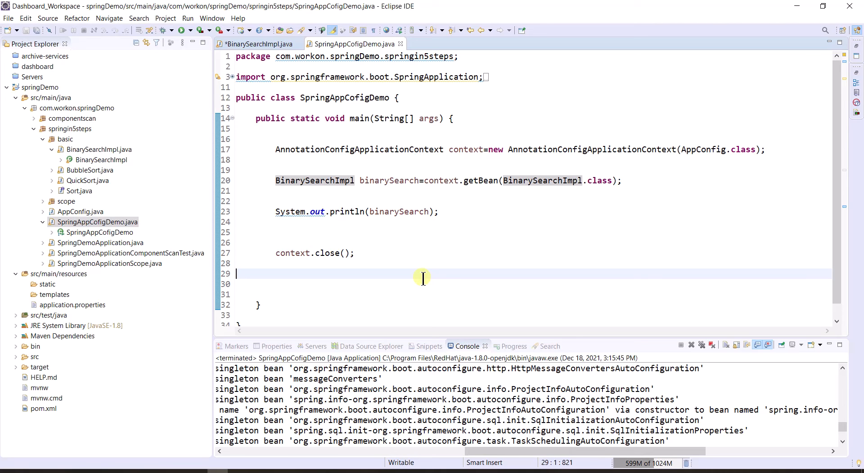
pyautogui.click(386, 232)
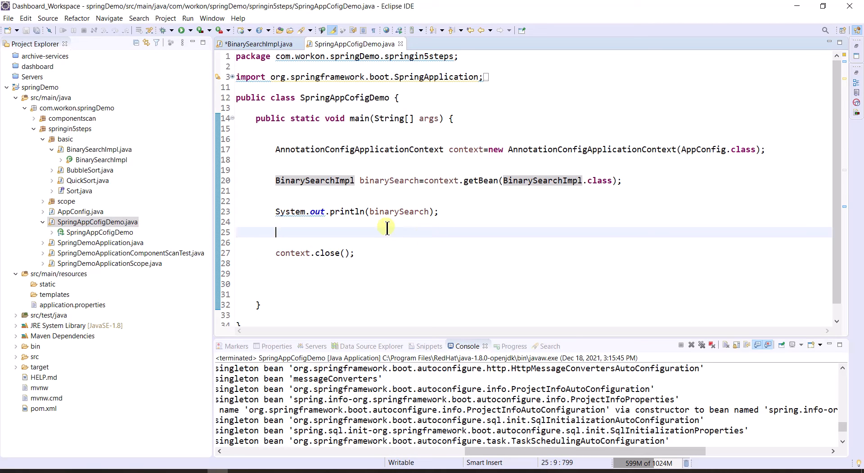
# - Run SpringAppCofigDemo as a Java application and locate the Bean Creation and Bean Destroyed console logs
pyautogui.rightClick(386, 232)
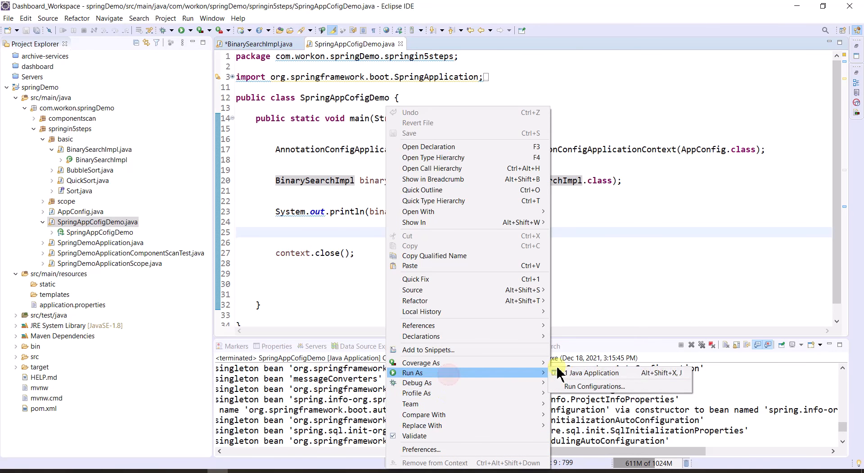
pyautogui.click(594, 372)
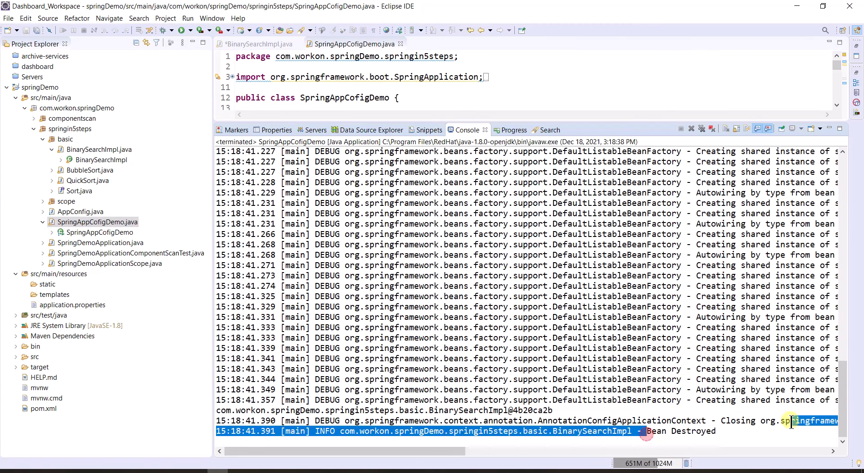
pyautogui.scroll(3)
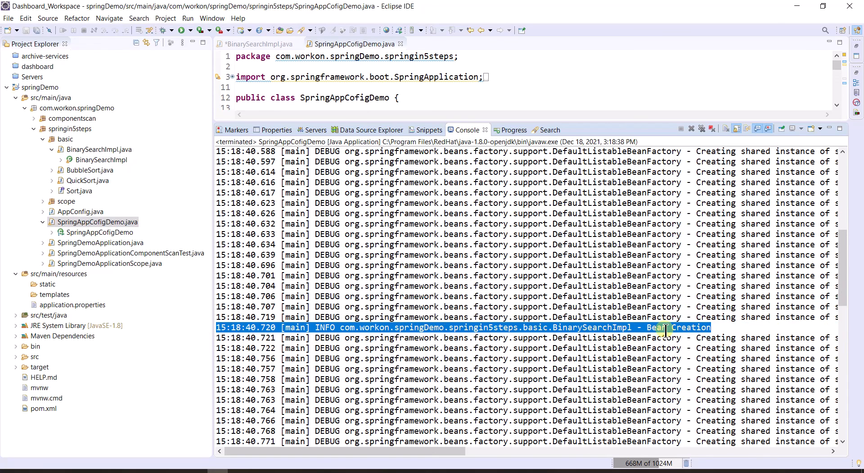
pyautogui.scroll(-3)
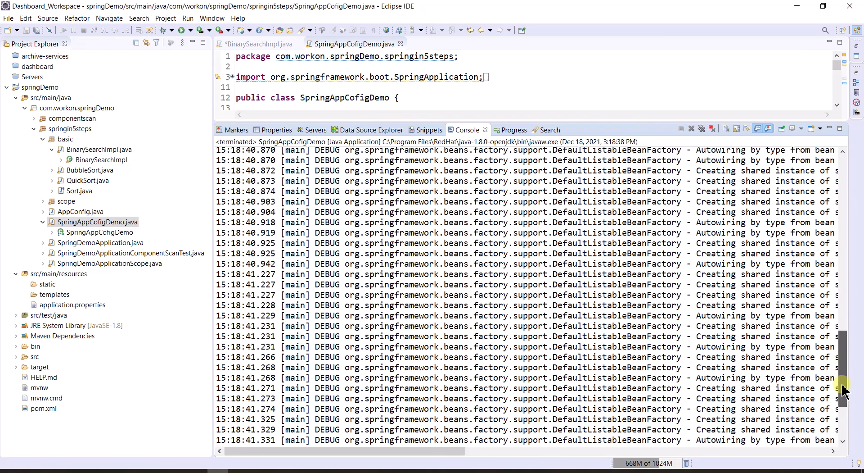
pyautogui.scroll(-3)
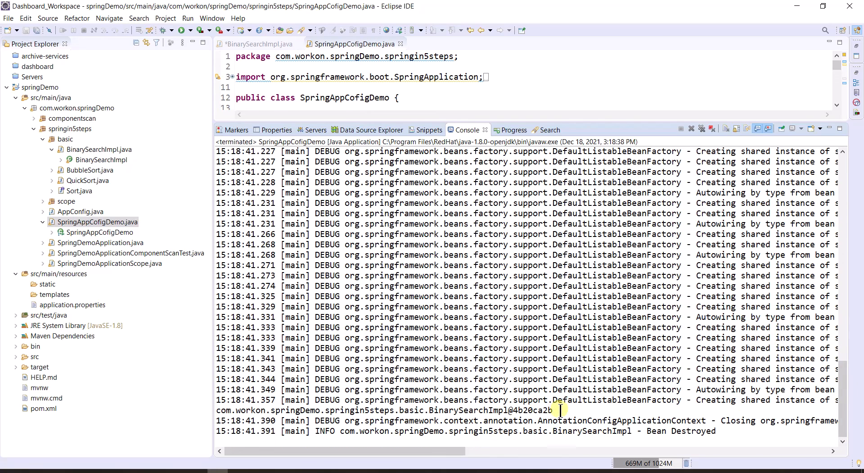